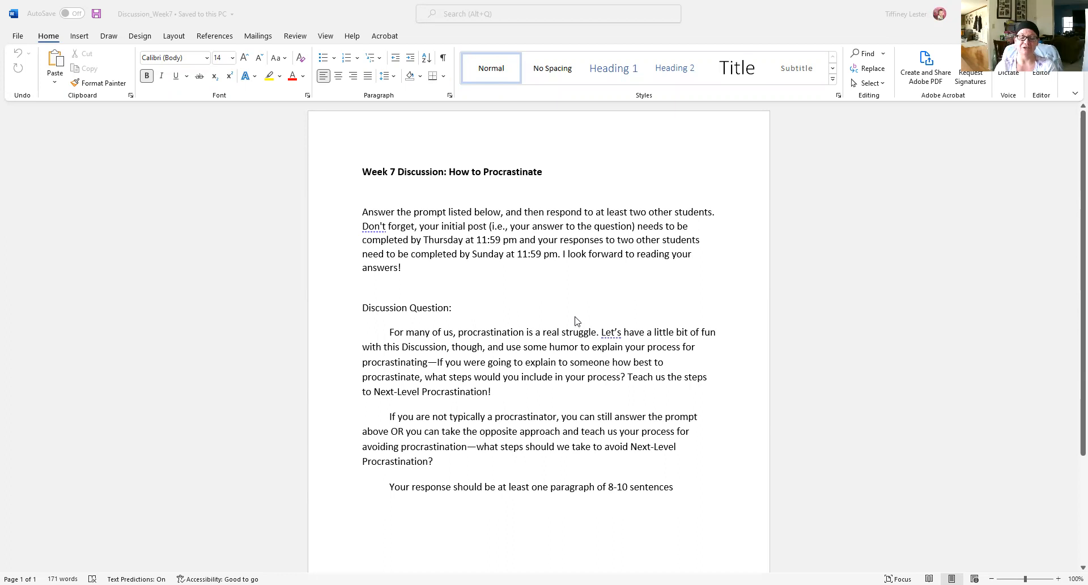
pyautogui.moveTo(374, 331)
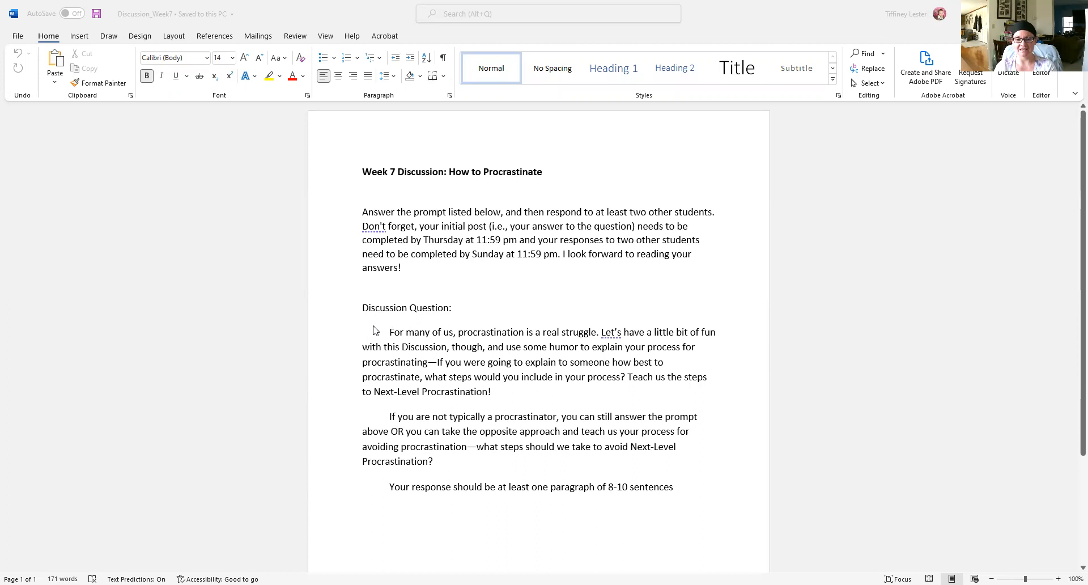
pyautogui.moveTo(370, 322)
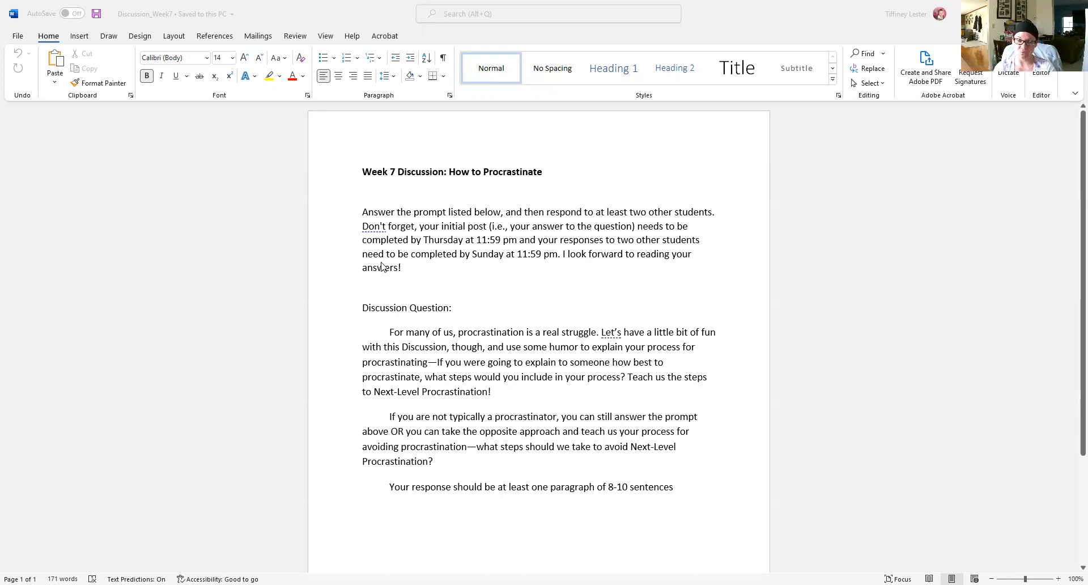
pyautogui.moveTo(391, 275)
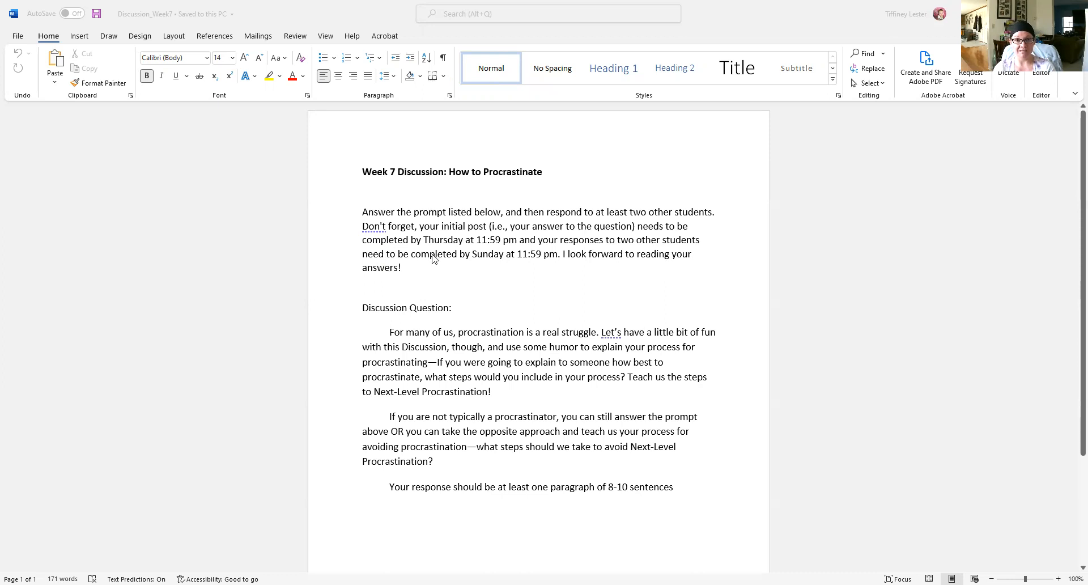
pyautogui.moveTo(440, 252)
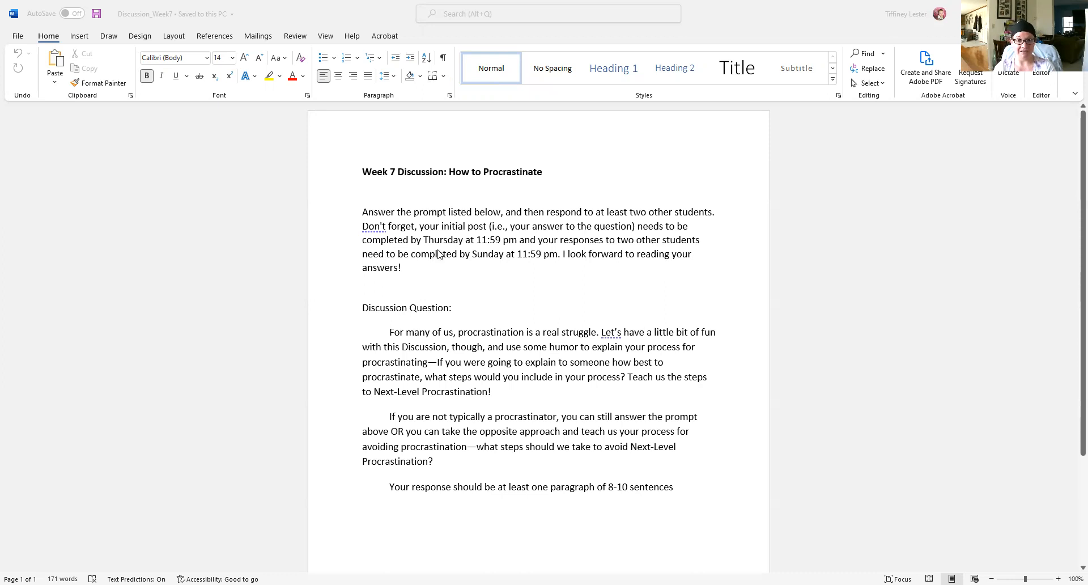